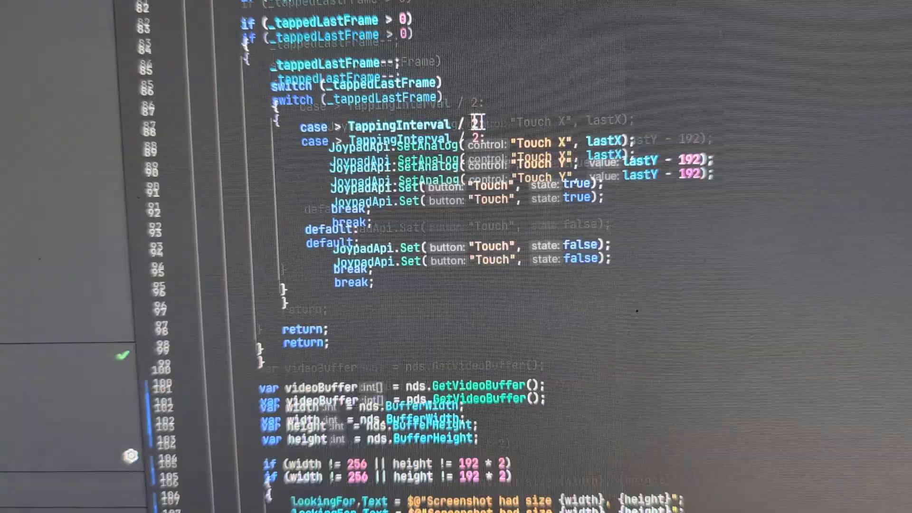
{"action": "scroll", "scroll_direction": "up", "scroll_amount": 3}
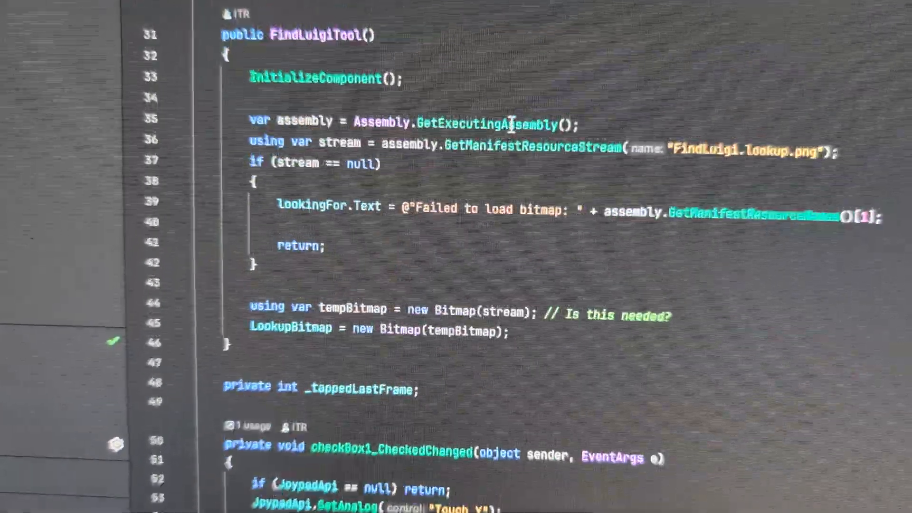
{"action": "scroll", "scroll_direction": "down", "scroll_amount": 3}
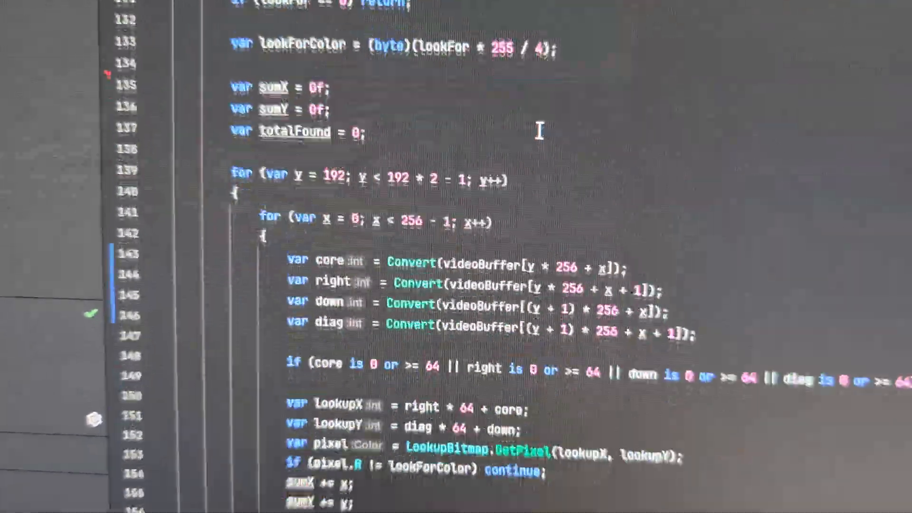
{"action": "scroll", "scroll_direction": "down", "scroll_amount": 3}
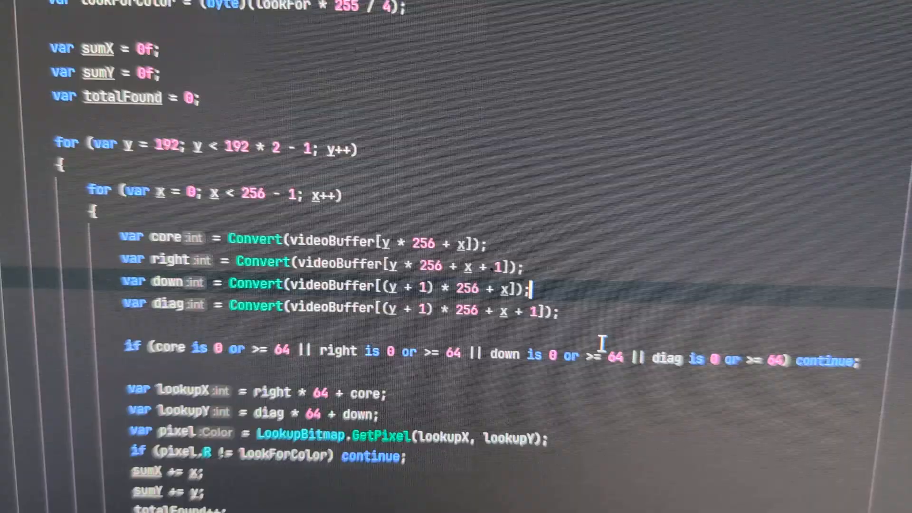
{"action": "scroll", "scroll_direction": "up", "scroll_amount": 3}
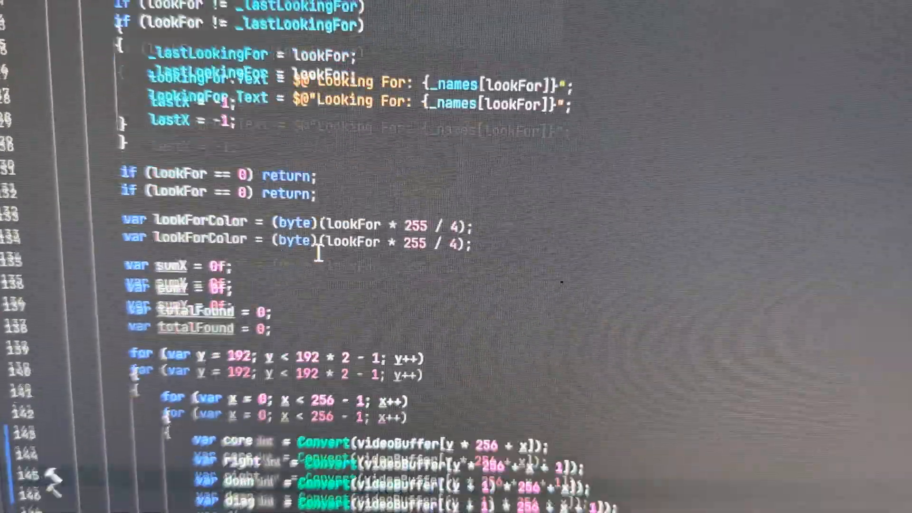
{"action": "scroll", "scroll_direction": "down", "scroll_amount": 3}
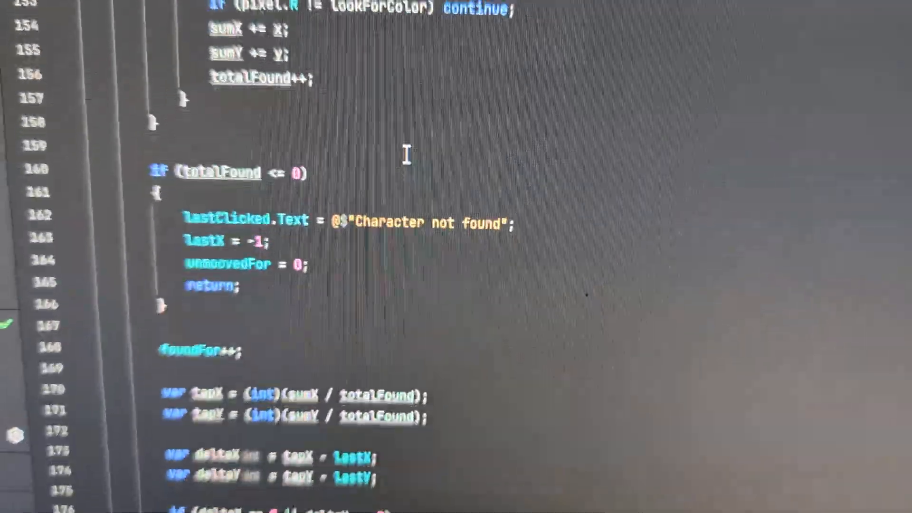
{"action": "scroll", "scroll_direction": "up", "scroll_amount": 3}
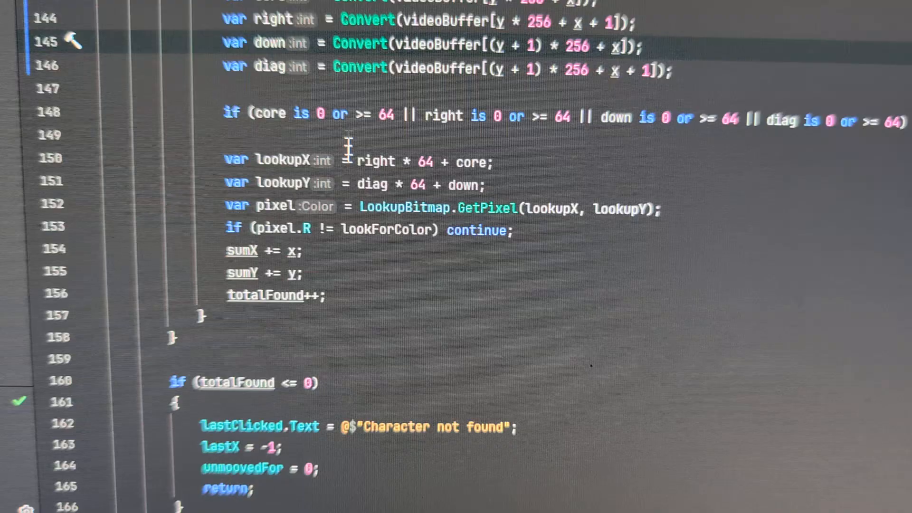
{"action": "scroll", "scroll_direction": "down", "scroll_amount": 3}
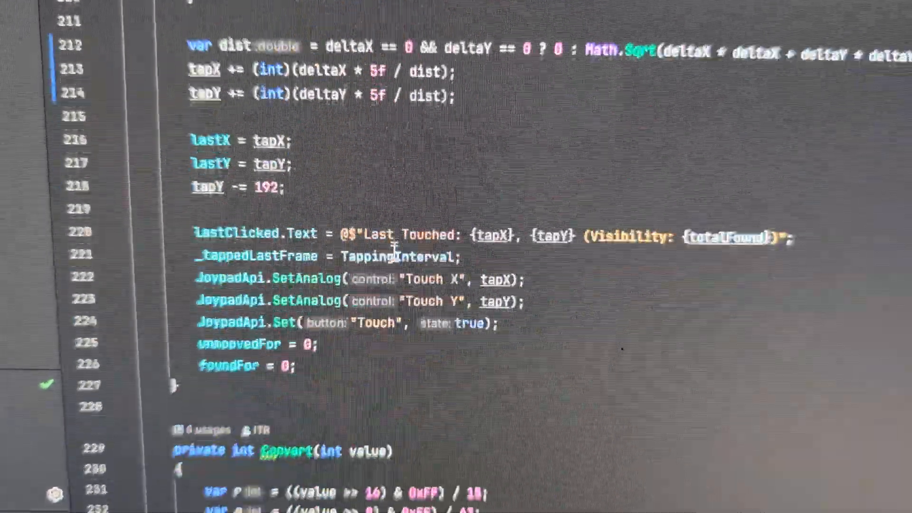
{"action": "scroll", "scroll_direction": "up", "scroll_amount": 3}
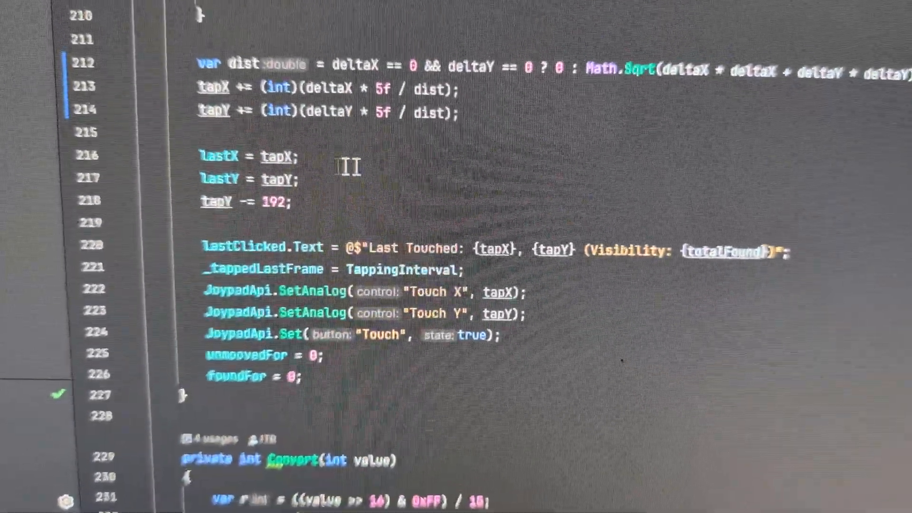
{"action": "scroll", "scroll_direction": "up", "scroll_amount": 3}
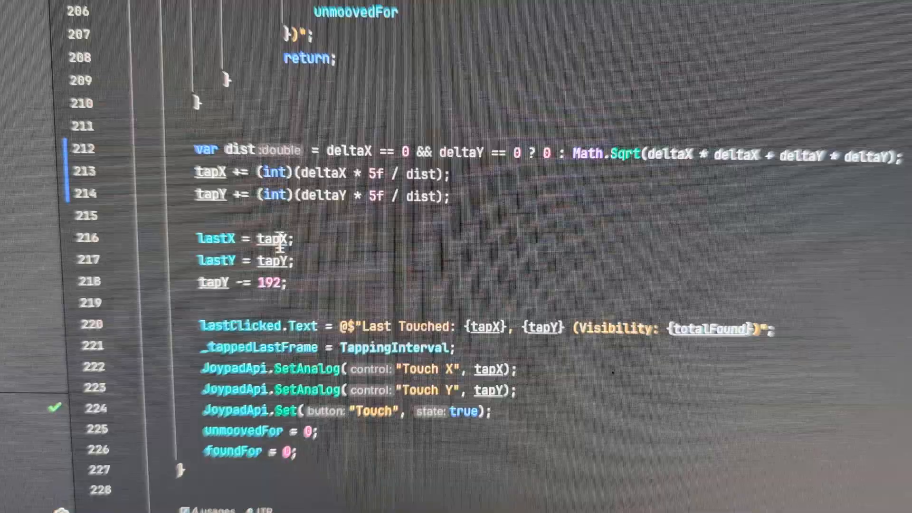
{"action": "scroll", "scroll_direction": "up", "scroll_amount": 3}
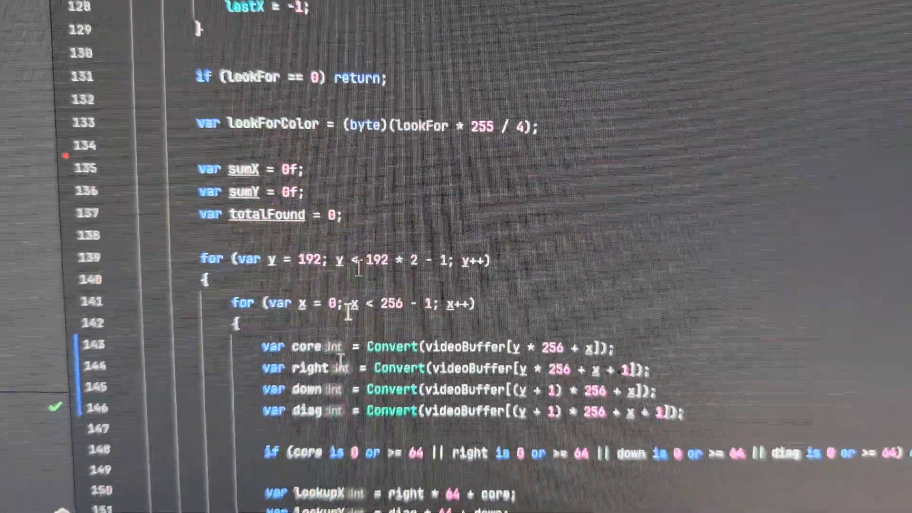
{"action": "scroll", "scroll_direction": "down", "scroll_amount": 3}
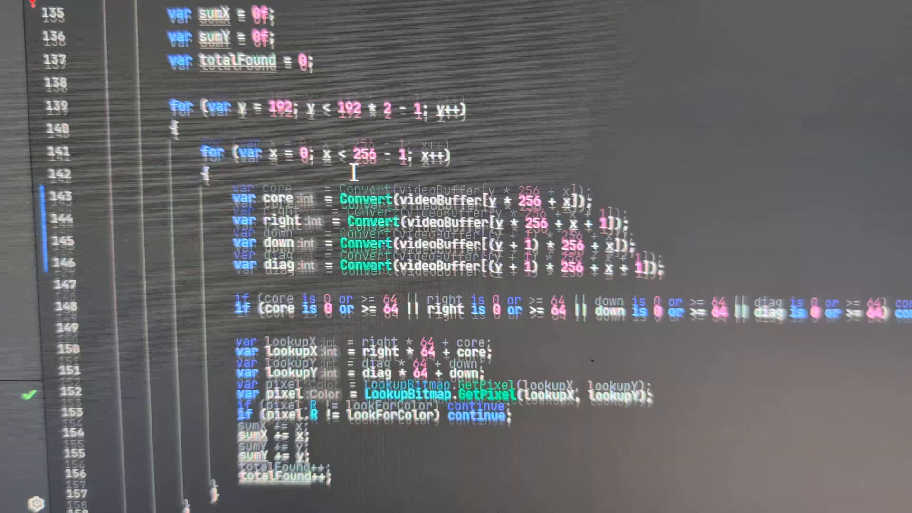